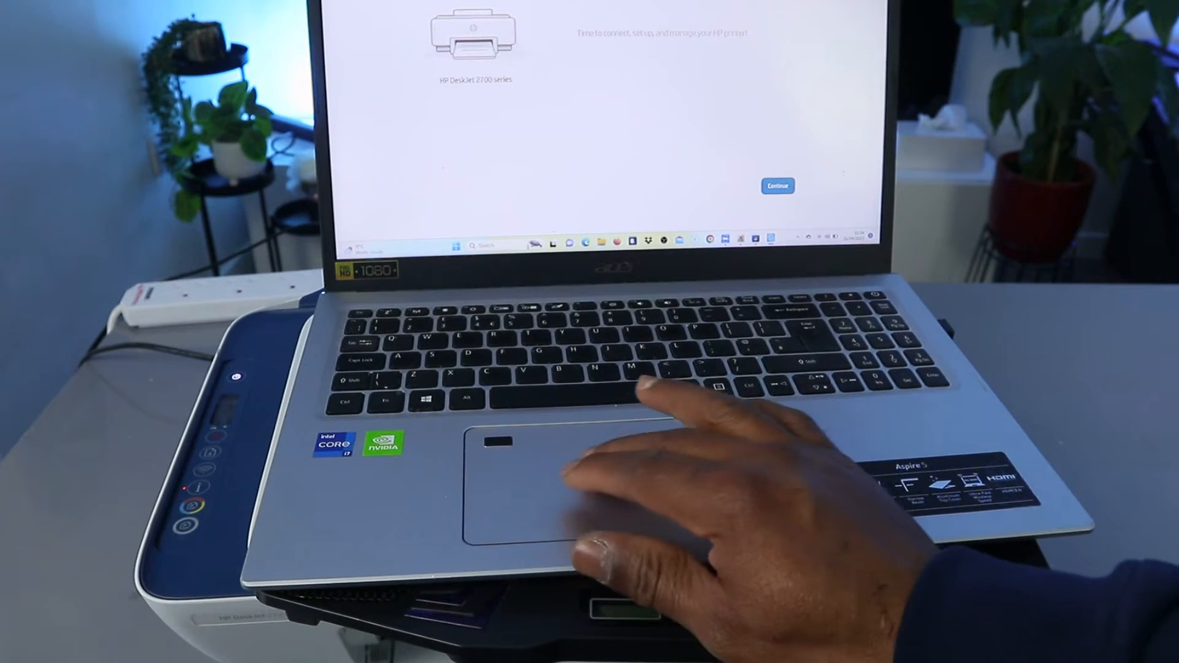
Continue from the welcome screen so setup finds the DeskJet 2700 and asks for Wi-Fi password access
left_click(776, 186)
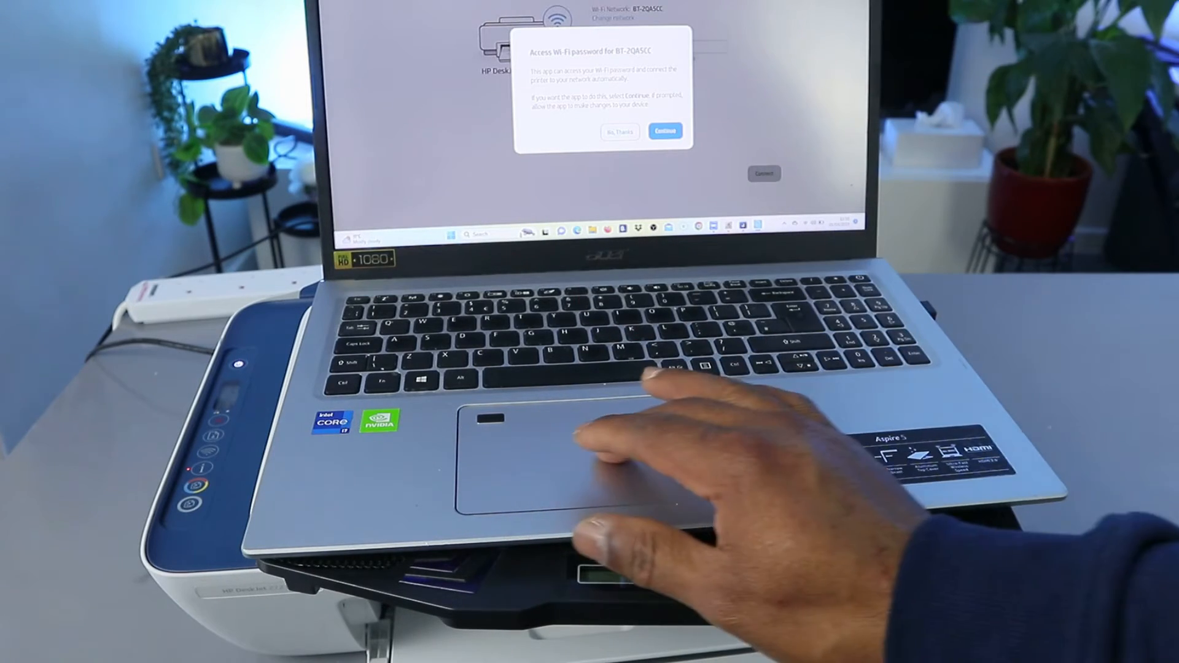
Allow HP Smart to use the saved BT-2QASCC password, filling it into the network step
left_click(664, 131)
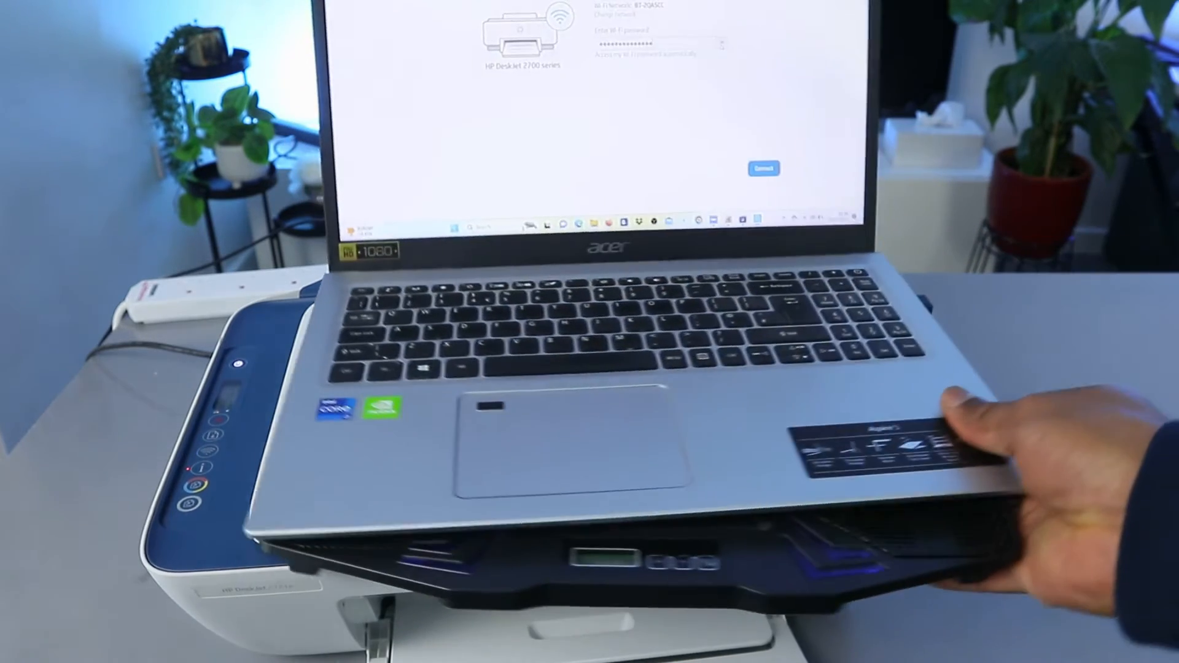
left_click(761, 169)
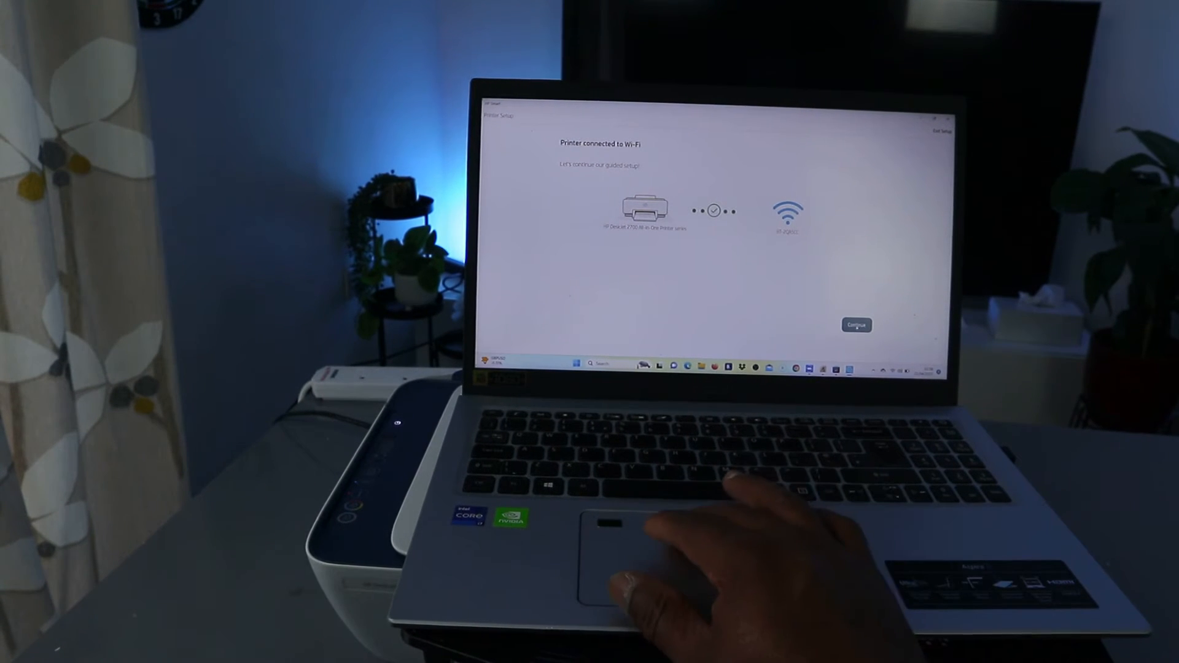
left_click(855, 324)
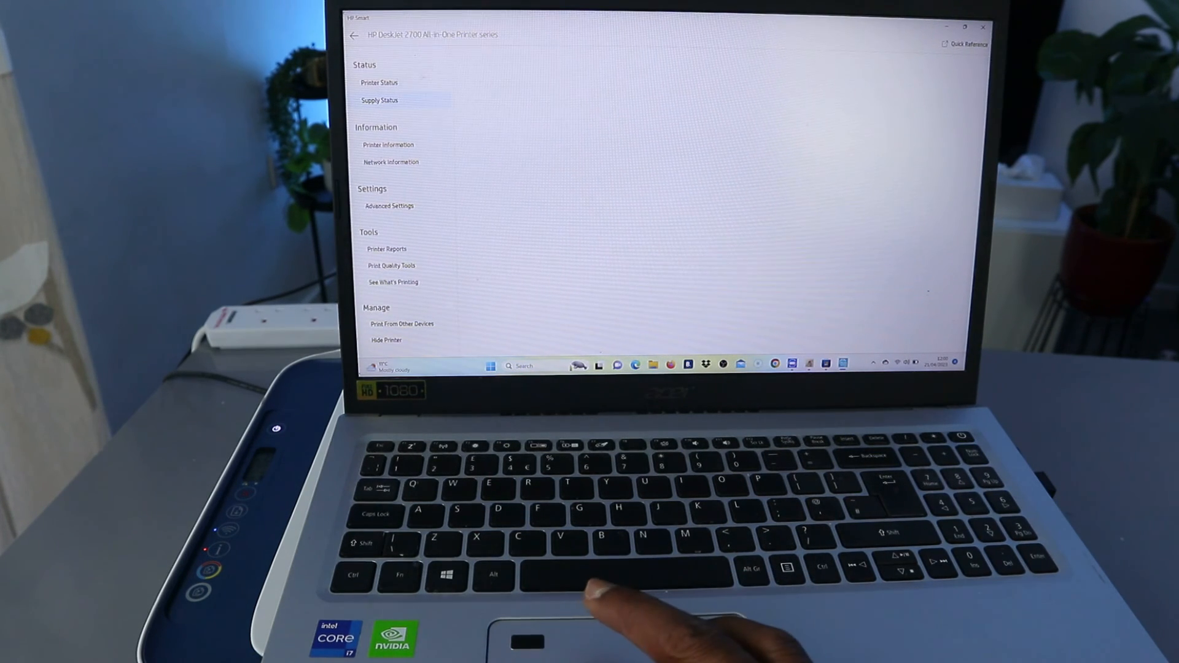
Check Printer Status (out of paper reported), then view Supply Status for ink levels
left_click(379, 82)
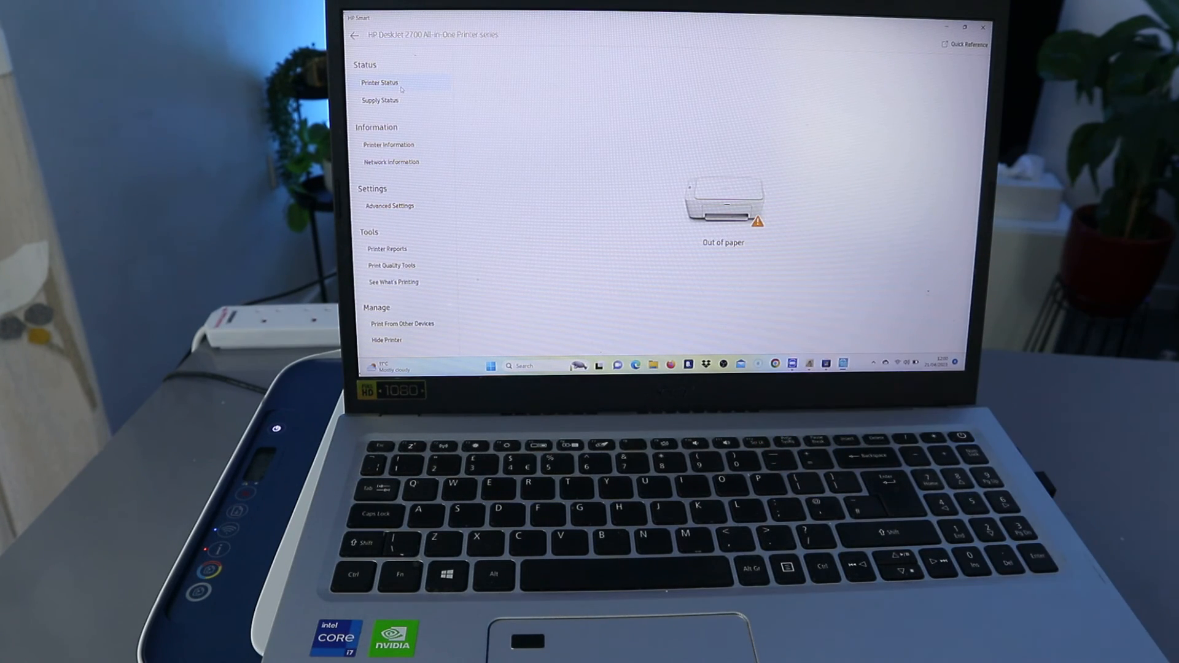
left_click(379, 99)
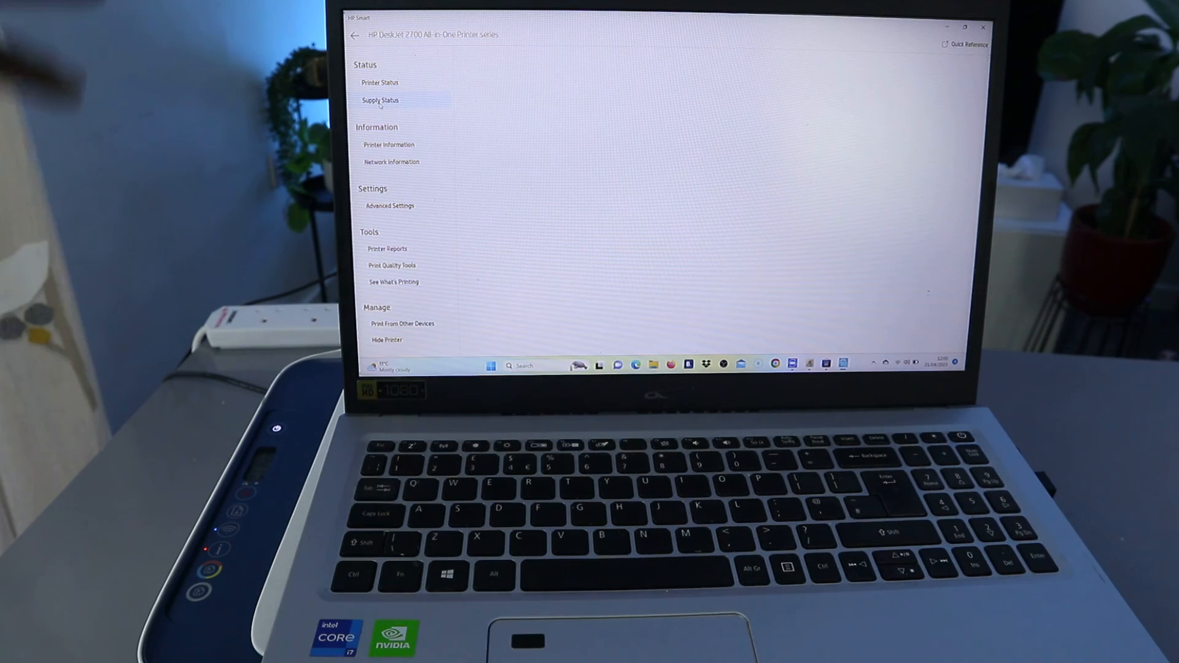